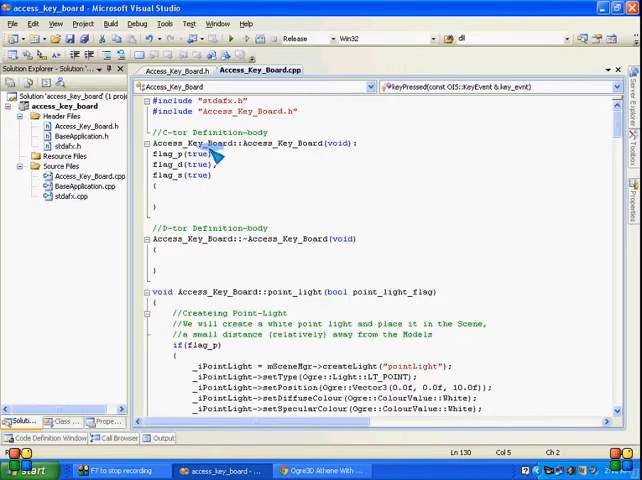
- In Access_Key_Board.h, highlight the class name, BaseApplication base, constructor, createScene and keyPressed
{"action": "left_click", "coordinate": [175, 70]}
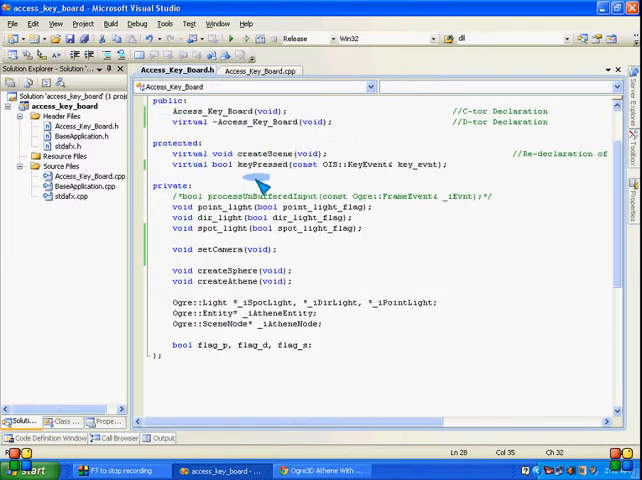
{"action": "scroll", "scroll_direction": "up", "scroll_amount": 3}
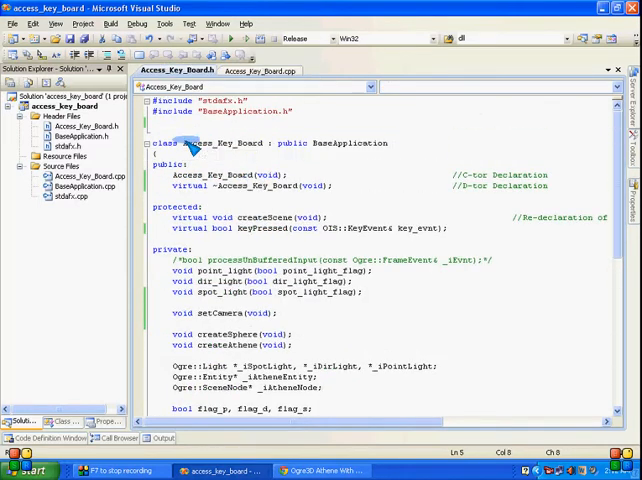
{"action": "double_click", "coordinate": [222, 143]}
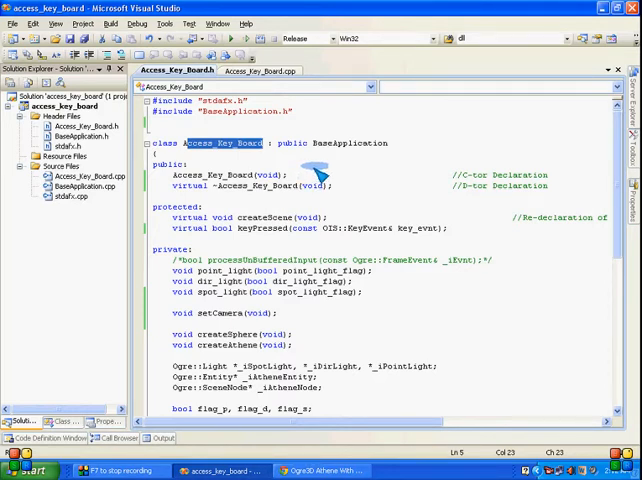
{"action": "double_click", "coordinate": [350, 143]}
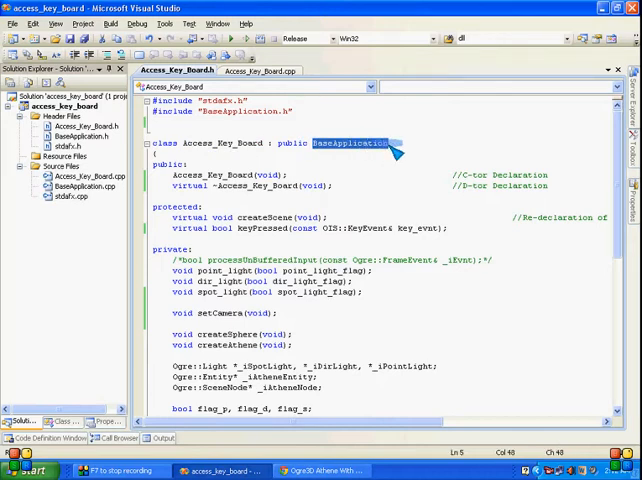
{"action": "double_click", "coordinate": [213, 174]}
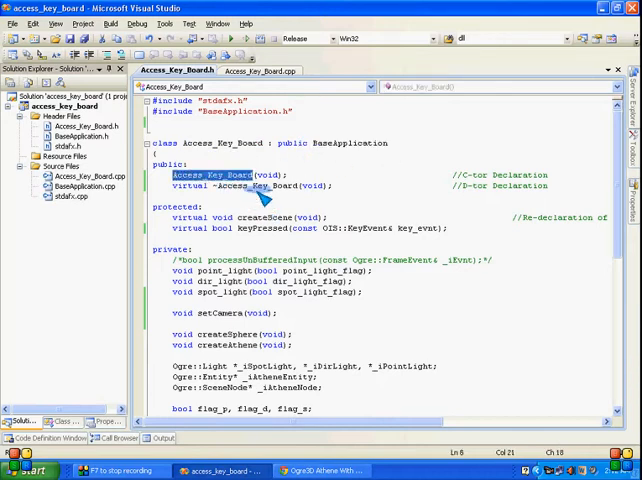
{"action": "double_click", "coordinate": [273, 217]}
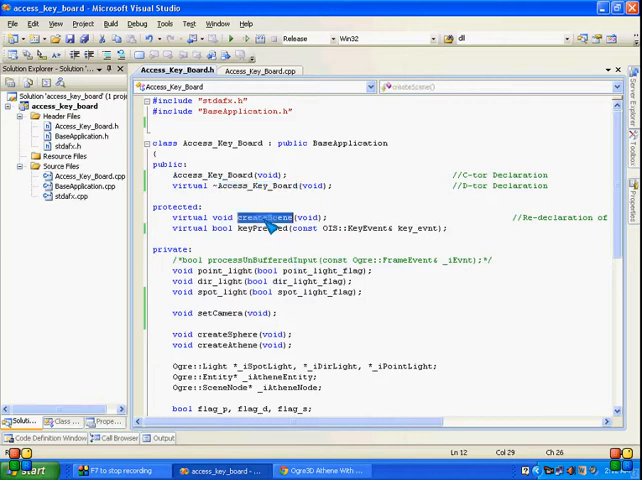
{"action": "left_click_drag", "start_coordinate": [280, 420], "coordinate": [370, 420]}
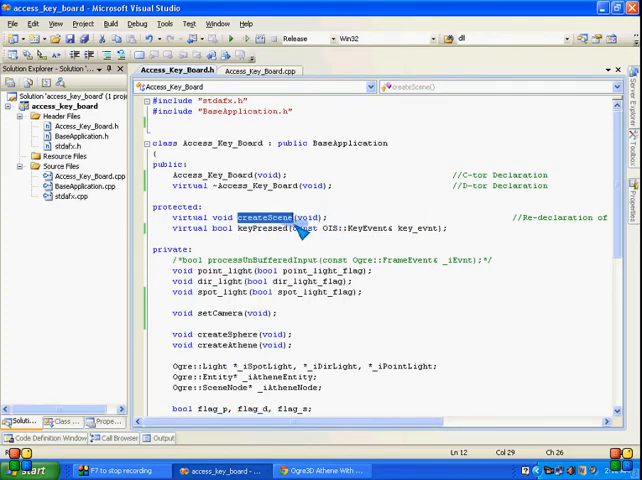
{"action": "double_click", "coordinate": [262, 228]}
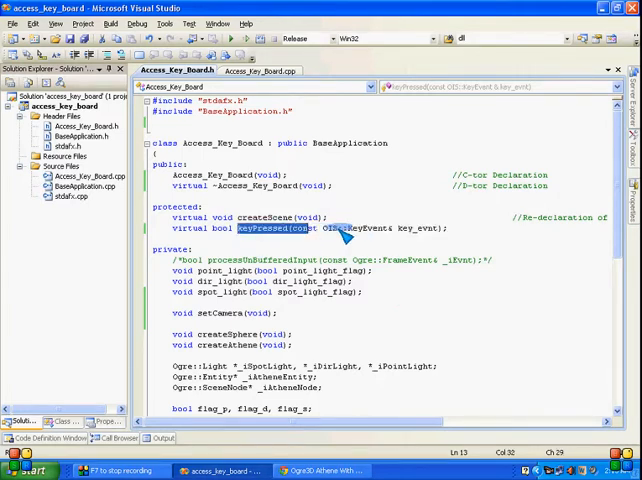
{"action": "left_click_drag", "start_coordinate": [240, 227], "coordinate": [448, 227]}
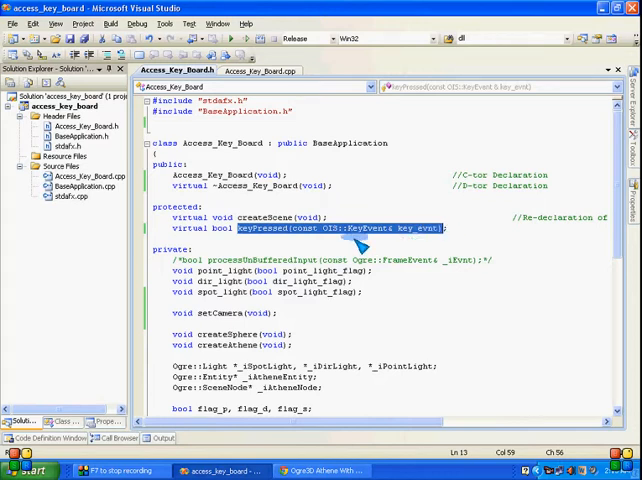
{"action": "scroll", "scroll_direction": "down", "scroll_amount": 3}
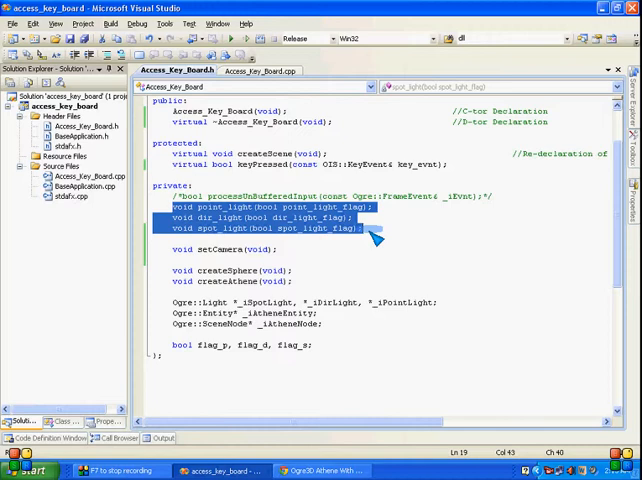
{"action": "left_click", "coordinate": [230, 248]}
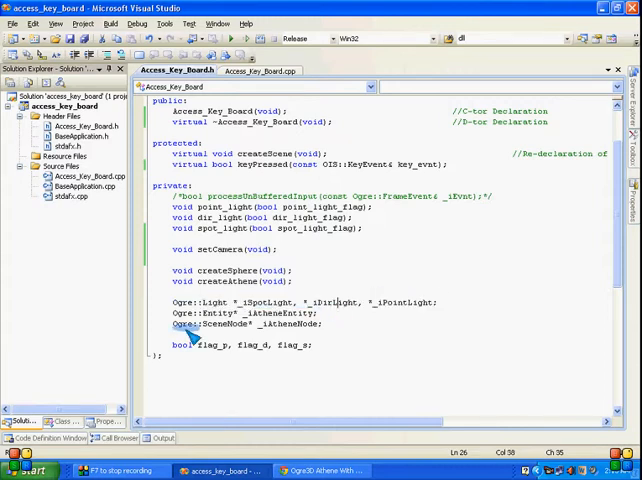
{"action": "mouse_move", "coordinate": [180, 314]}
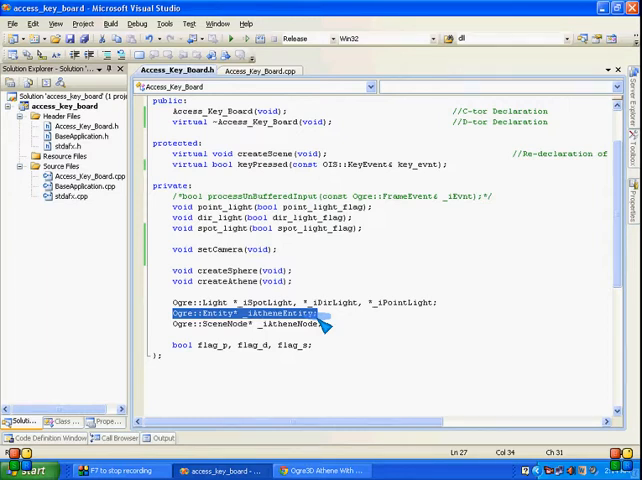
{"action": "mouse_move", "coordinate": [200, 340]}
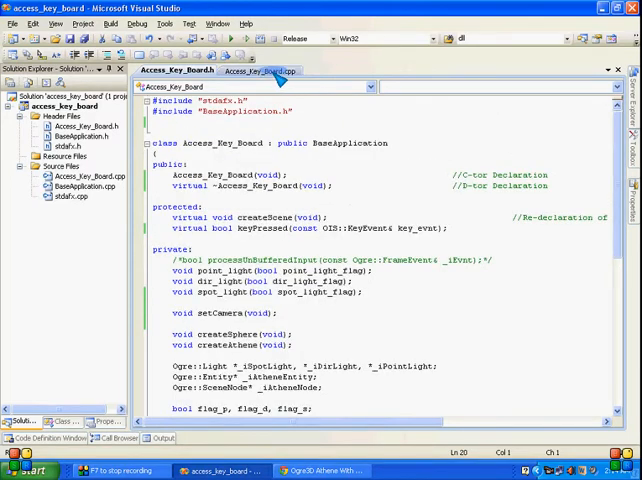
- Scroll Access_Key_Board.cpp down to point_light and highlight its light setup lines
{"action": "left_click", "coordinate": [268, 70]}
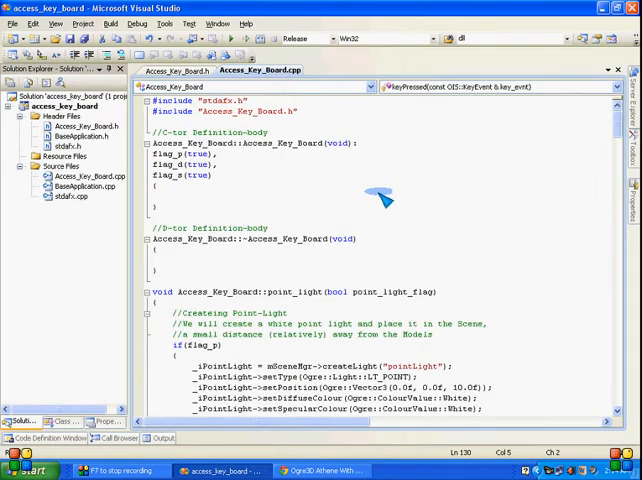
{"action": "mouse_move", "coordinate": [175, 145]}
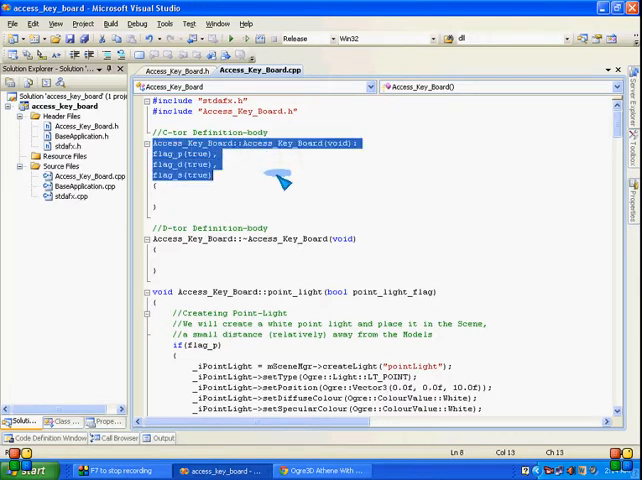
{"action": "mouse_move", "coordinate": [225, 250]}
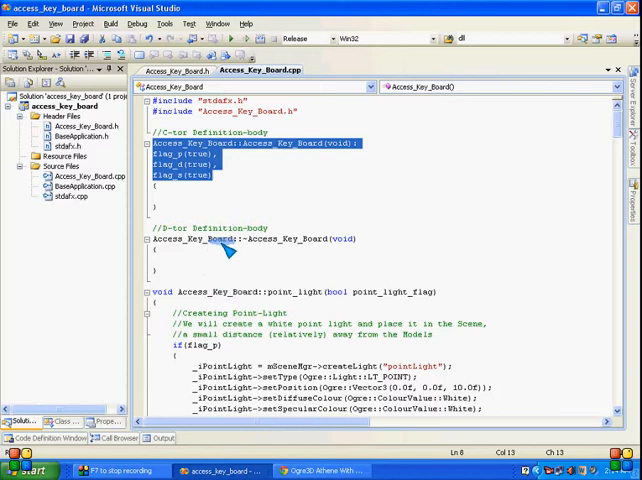
{"action": "scroll", "scroll_direction": "down", "scroll_amount": 3}
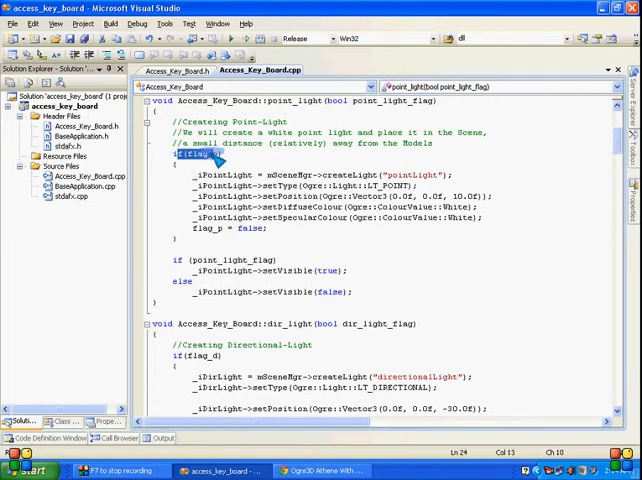
{"action": "mouse_move", "coordinate": [290, 218]}
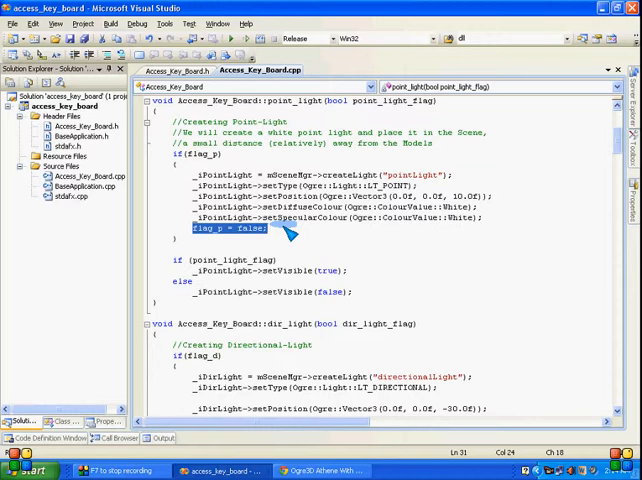
{"action": "mouse_move", "coordinate": [190, 172]}
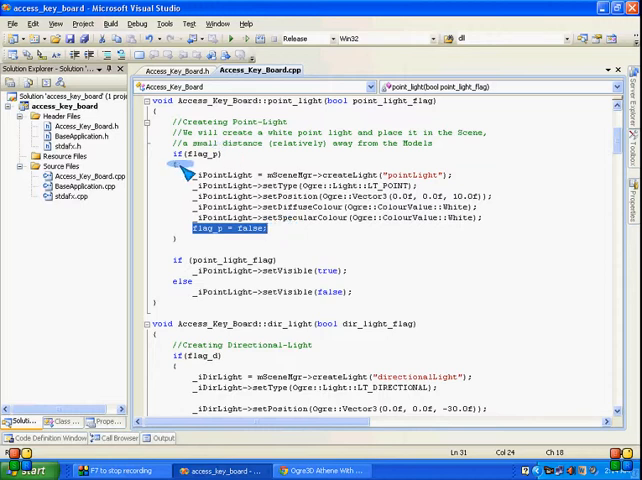
{"action": "left_click_drag", "start_coordinate": [267, 229], "coordinate": [188, 188]}
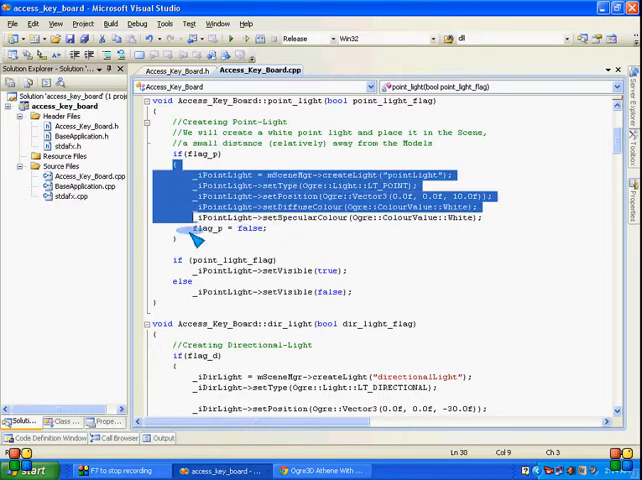
{"action": "left_click", "coordinate": [290, 229]}
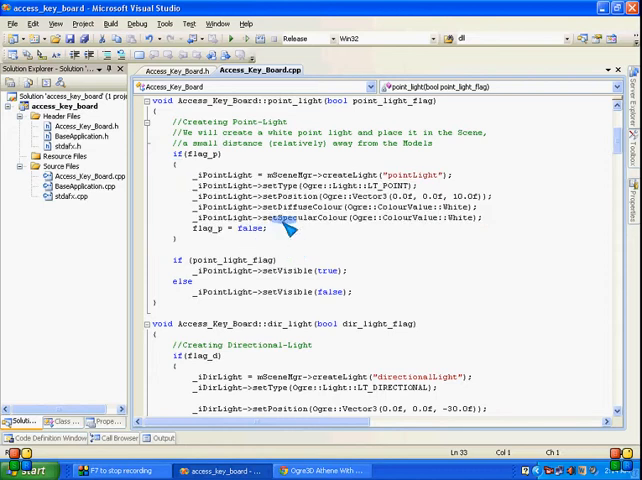
{"action": "scroll", "scroll_direction": "up", "scroll_amount": 3}
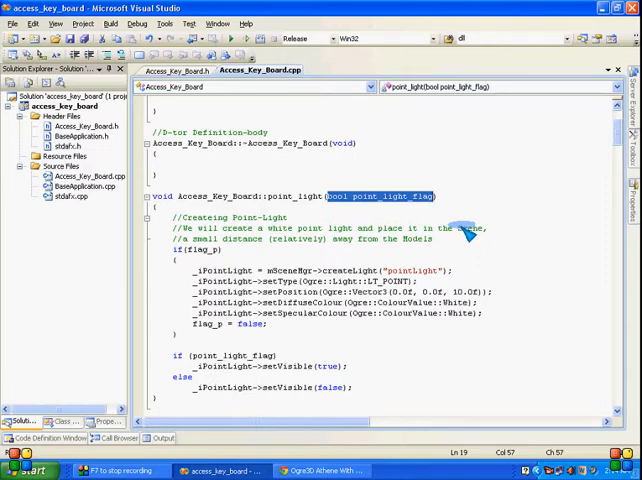
{"action": "mouse_move", "coordinate": [462, 232]}
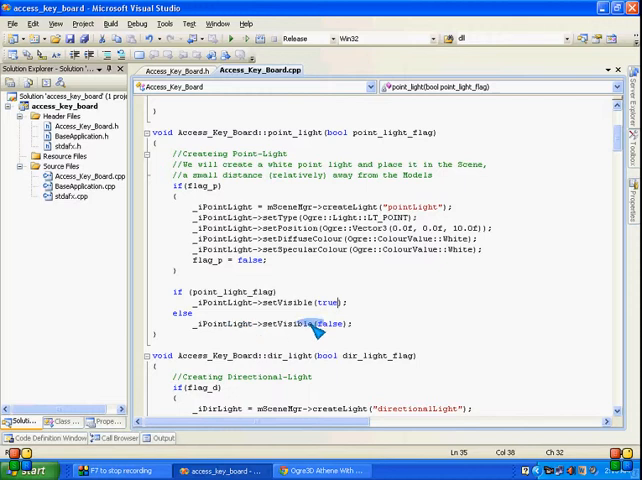
{"action": "scroll", "scroll_direction": "down", "scroll_amount": 3}
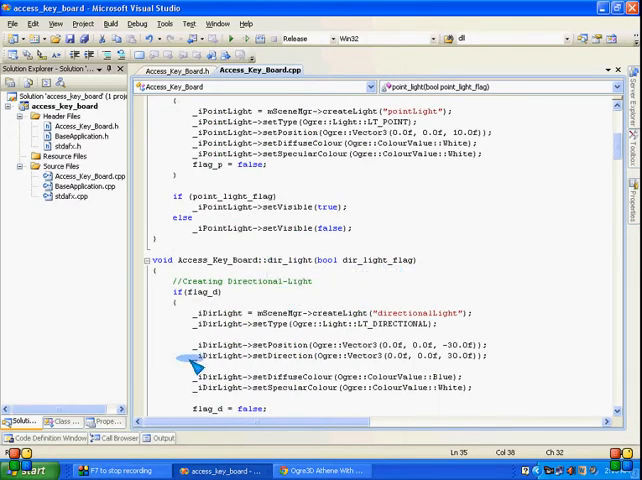
{"action": "scroll", "scroll_direction": "down", "scroll_amount": 3}
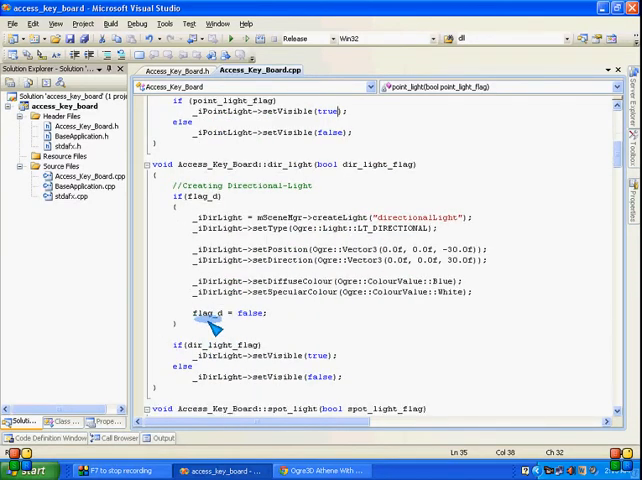
{"action": "scroll", "scroll_direction": "down", "scroll_amount": 3}
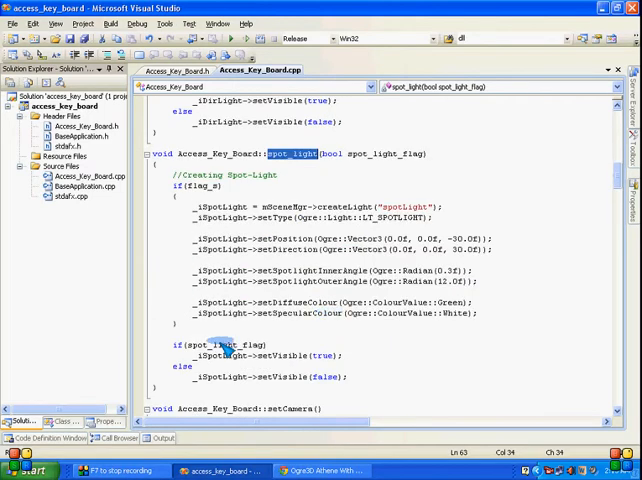
{"action": "left_click_drag", "start_coordinate": [172, 345], "coordinate": [348, 378]}
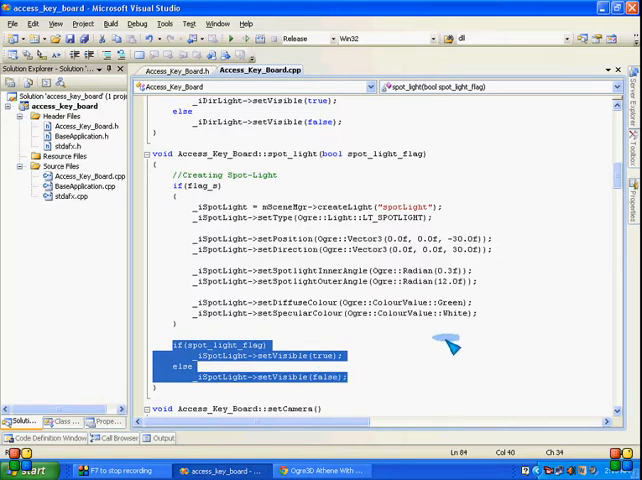
{"action": "scroll", "scroll_direction": "down", "scroll_amount": 3}
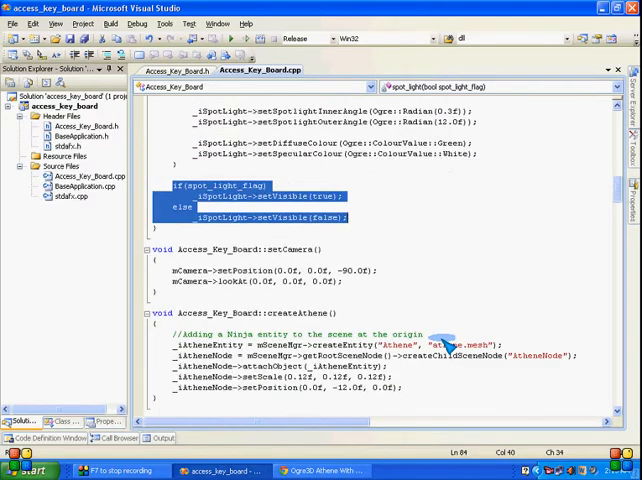
{"action": "scroll", "scroll_direction": "down", "scroll_amount": 3}
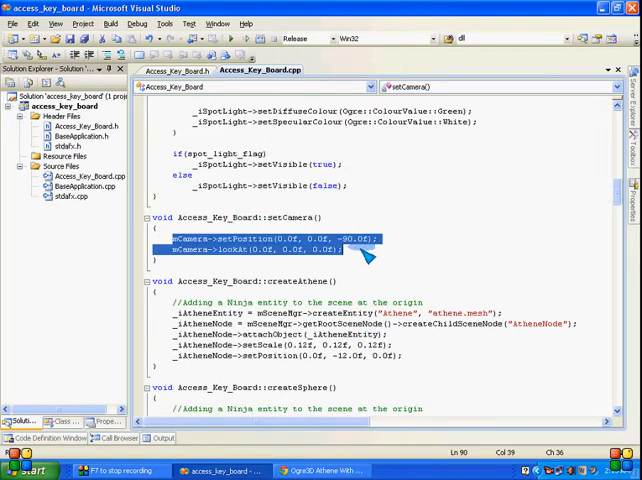
{"action": "scroll", "scroll_direction": "down", "scroll_amount": 3}
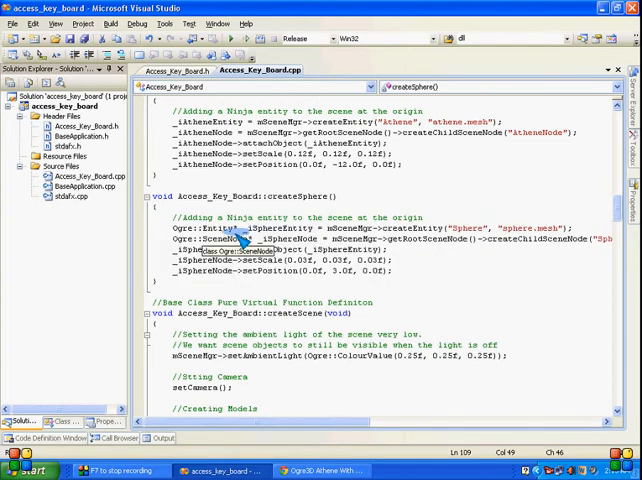
{"action": "scroll", "scroll_direction": "down", "scroll_amount": 3}
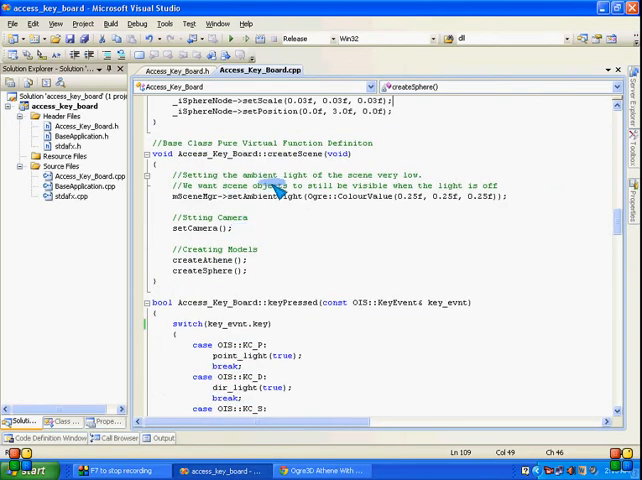
{"action": "double_click", "coordinate": [310, 155]}
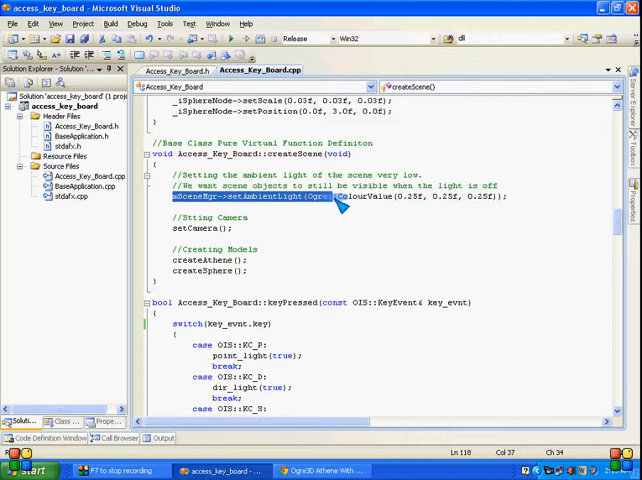
{"action": "mouse_move", "coordinate": [175, 230]}
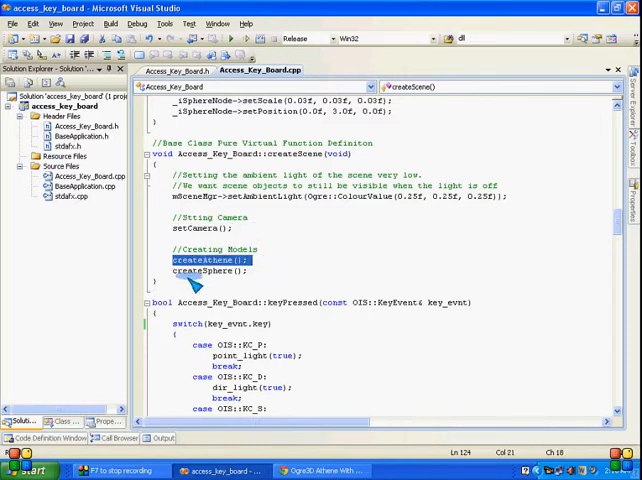
{"action": "scroll", "scroll_direction": "down", "scroll_amount": 3}
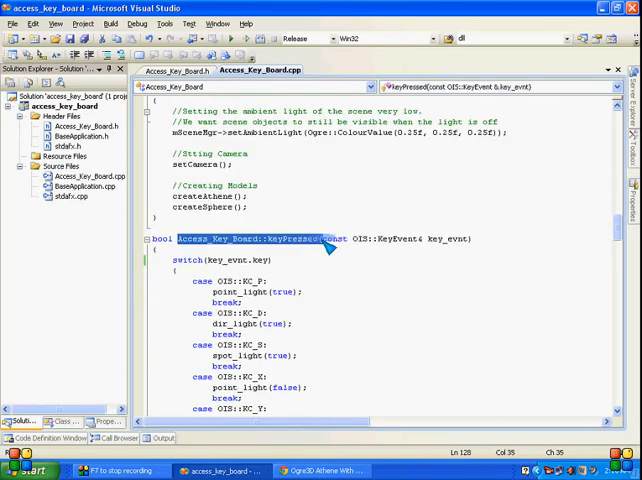
{"action": "mouse_move", "coordinate": [518, 286]}
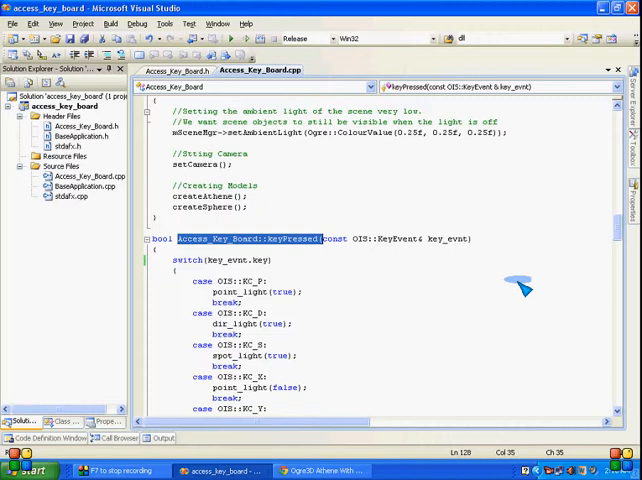
{"action": "mouse_move", "coordinate": [430, 245]}
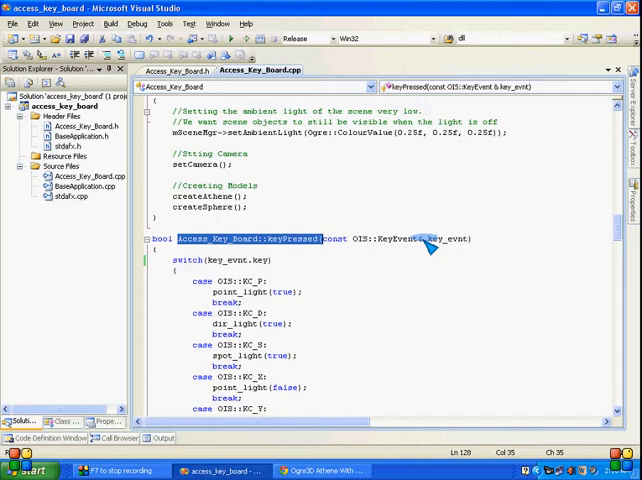
{"action": "double_click", "coordinate": [452, 239]}
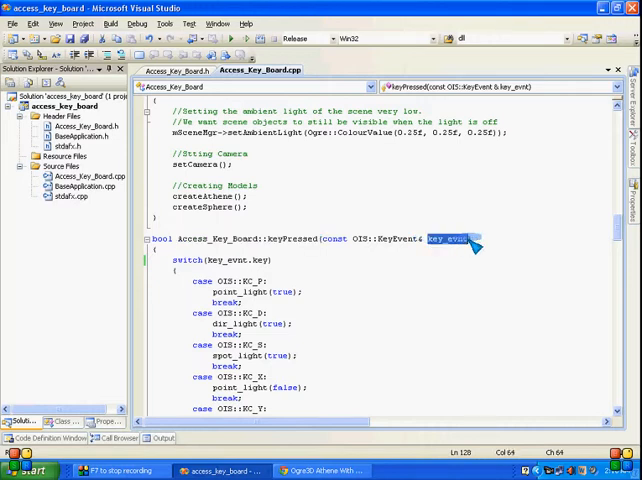
{"action": "mouse_move", "coordinate": [483, 260]}
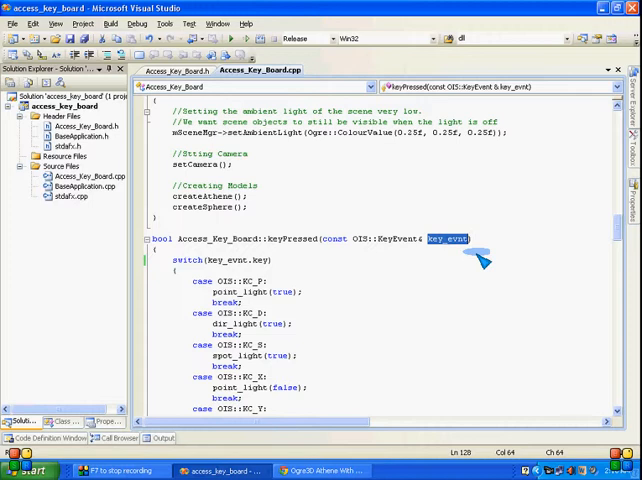
{"action": "mouse_move", "coordinate": [400, 247]}
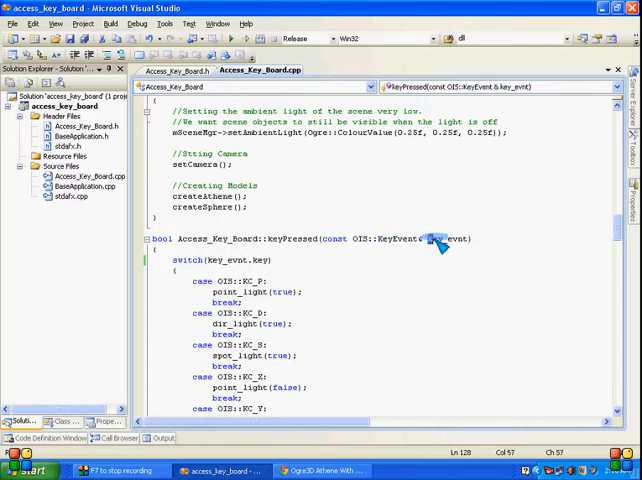
{"action": "double_click", "coordinate": [452, 239]}
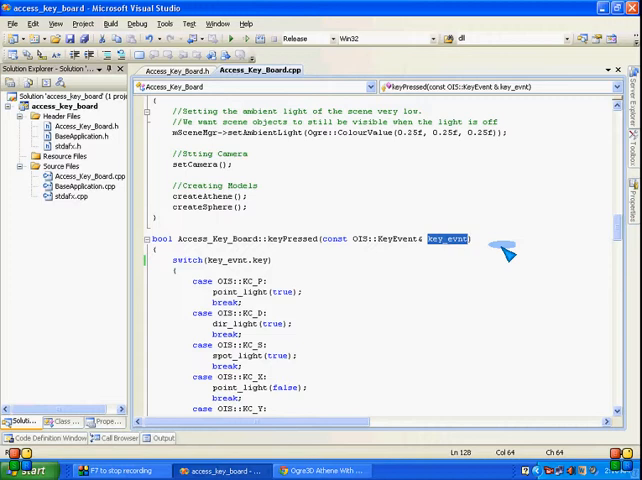
{"action": "mouse_move", "coordinate": [617, 225]}
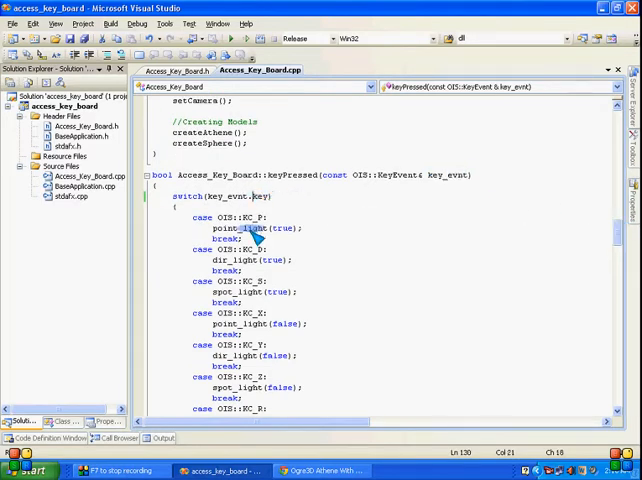
{"action": "double_click", "coordinate": [250, 218]}
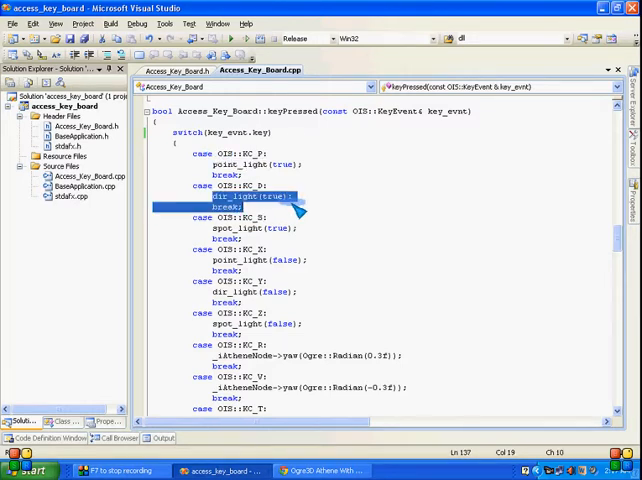
{"action": "mouse_move", "coordinate": [330, 233]}
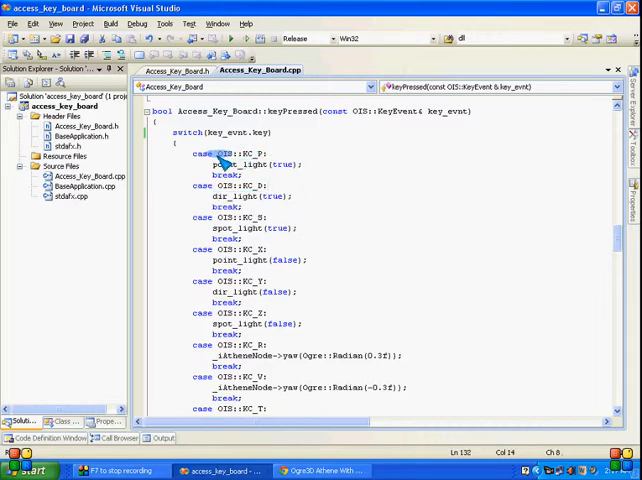
{"action": "double_click", "coordinate": [237, 154]}
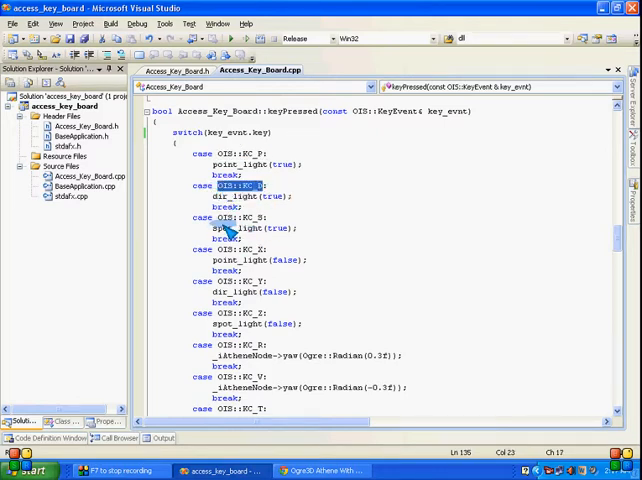
{"action": "mouse_move", "coordinate": [235, 260]}
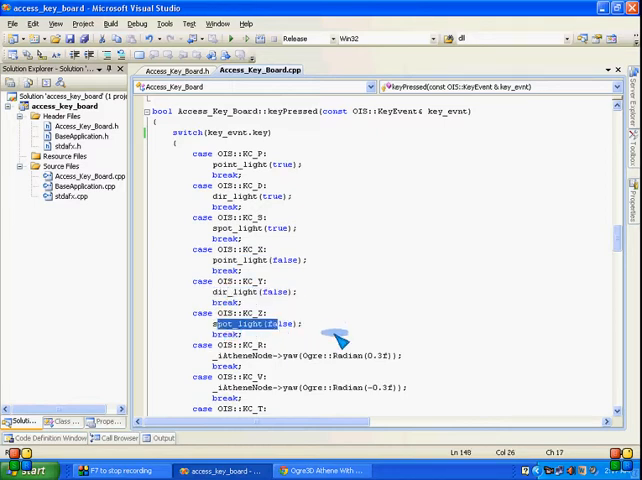
{"action": "scroll", "scroll_direction": "down", "scroll_amount": 3}
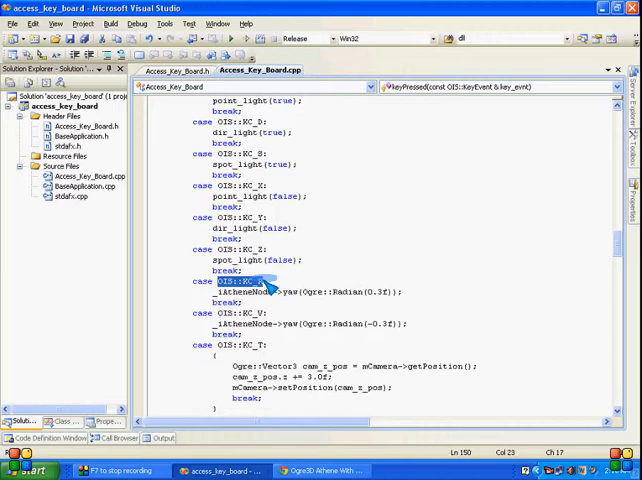
{"action": "mouse_move", "coordinate": [228, 321]}
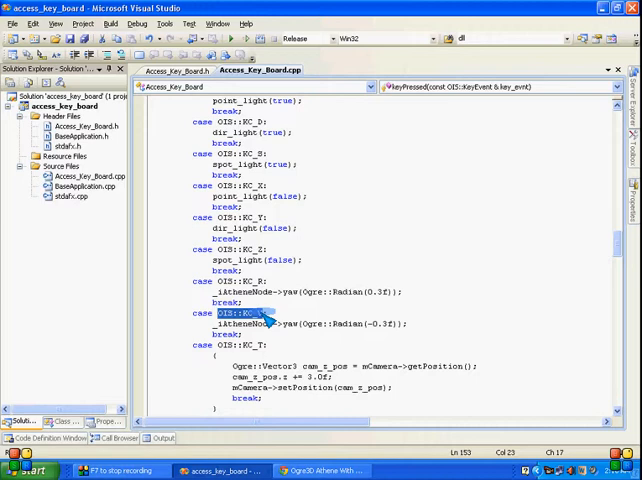
{"action": "mouse_move", "coordinate": [285, 320]}
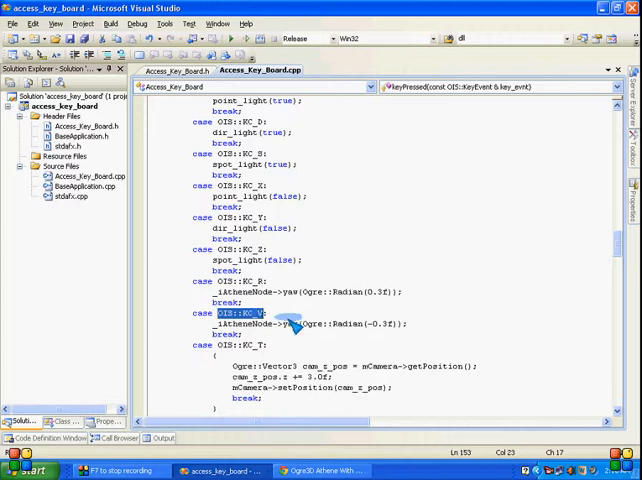
{"action": "scroll", "scroll_direction": "down", "scroll_amount": 3}
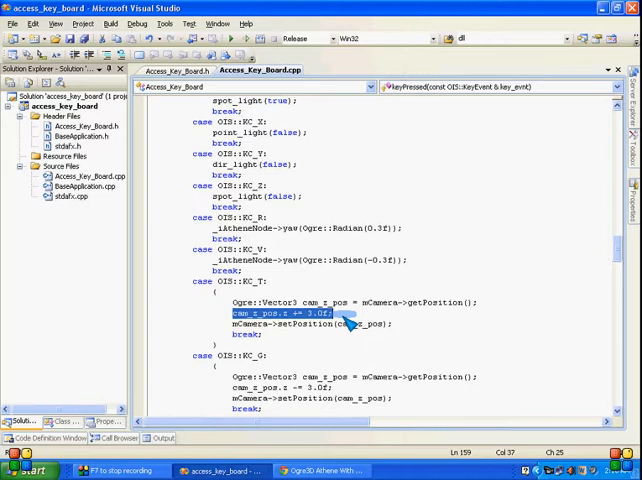
{"action": "scroll", "scroll_direction": "down", "scroll_amount": 3}
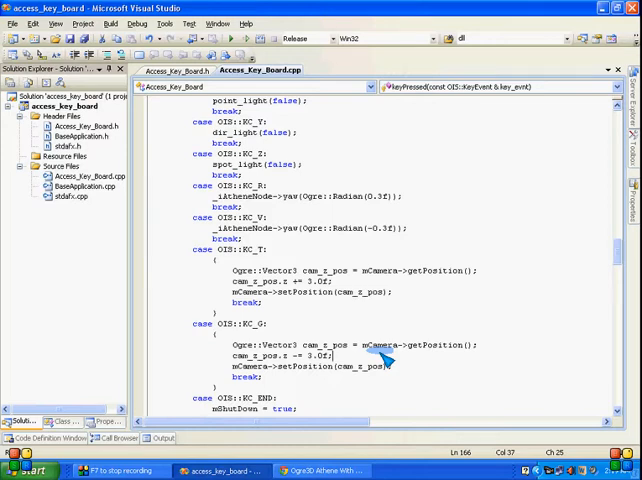
{"action": "scroll", "scroll_direction": "down", "scroll_amount": 3}
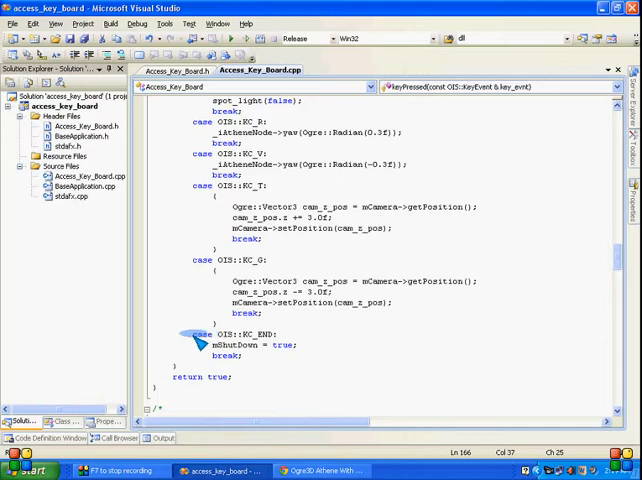
{"action": "double_click", "coordinate": [232, 333]}
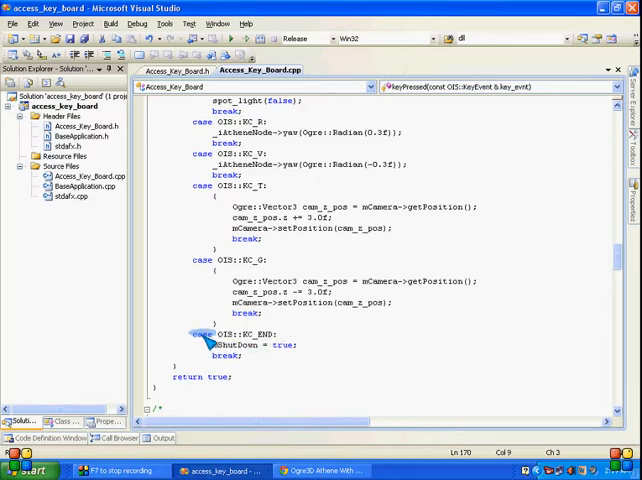
{"action": "double_click", "coordinate": [235, 333]}
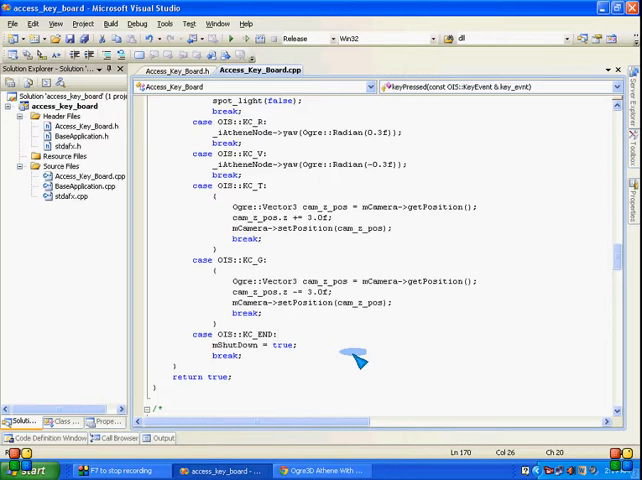
{"action": "mouse_move", "coordinate": [350, 335]}
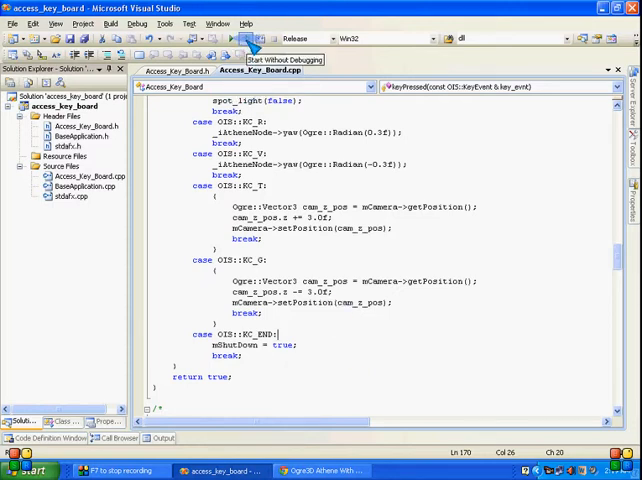
- Run without debugging, confirm building the out-of-date project, and accept the OGRE rendering setup
{"action": "left_click", "coordinate": [247, 39]}
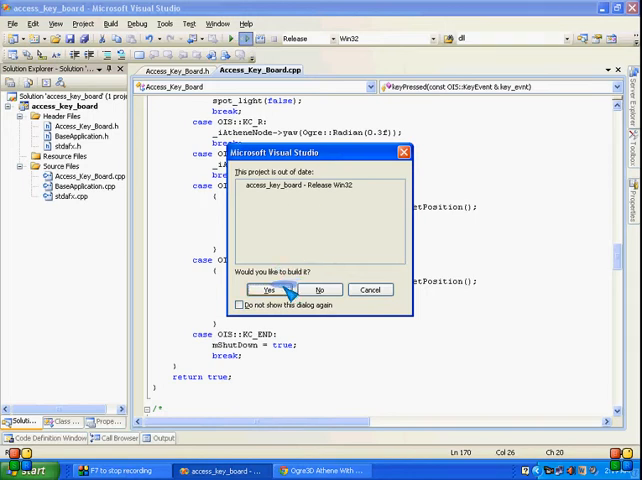
{"action": "left_click", "coordinate": [267, 289]}
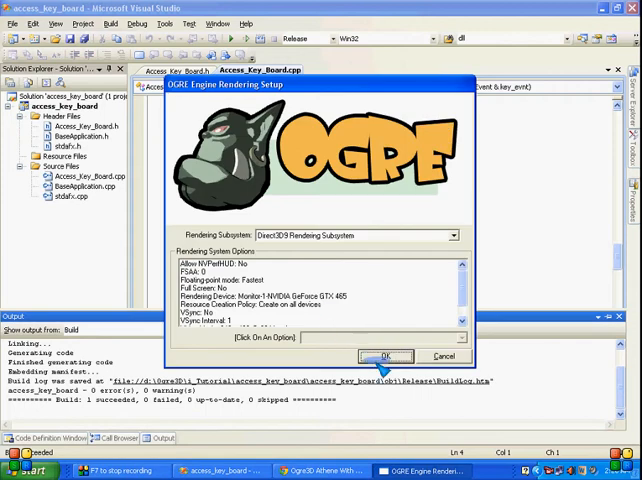
{"action": "left_click", "coordinate": [384, 357]}
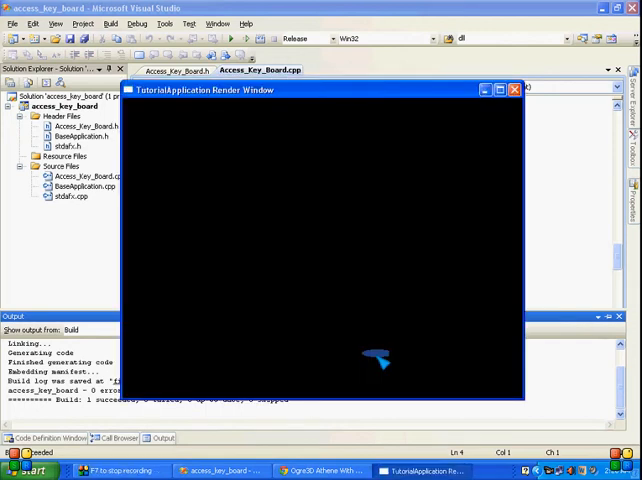